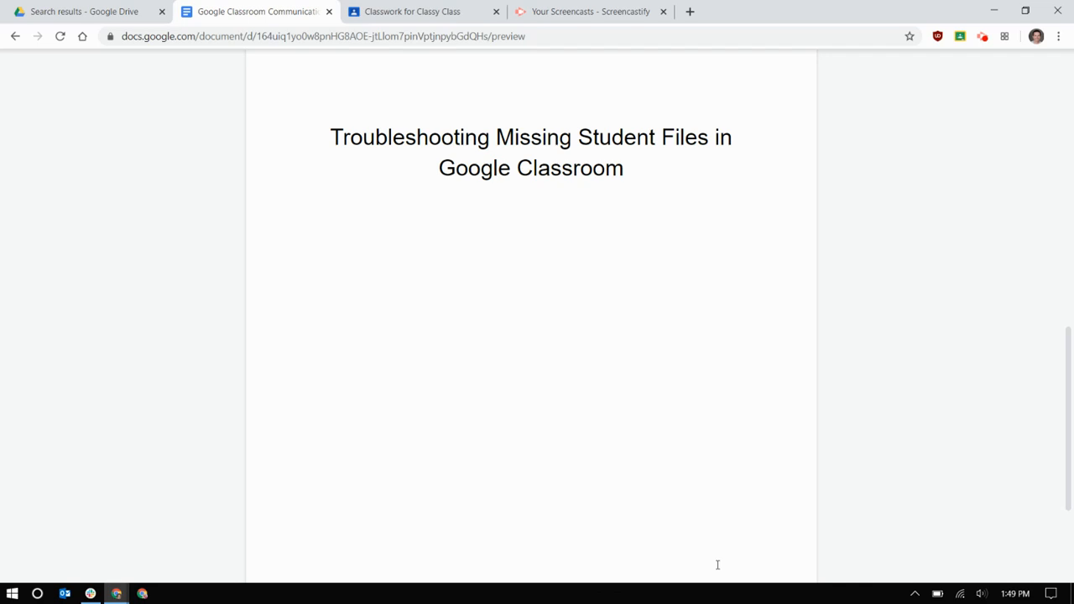
On the Classwork page, expand the 'Attach file (make a copy)' assignment under Testing.
left_click(411, 11)
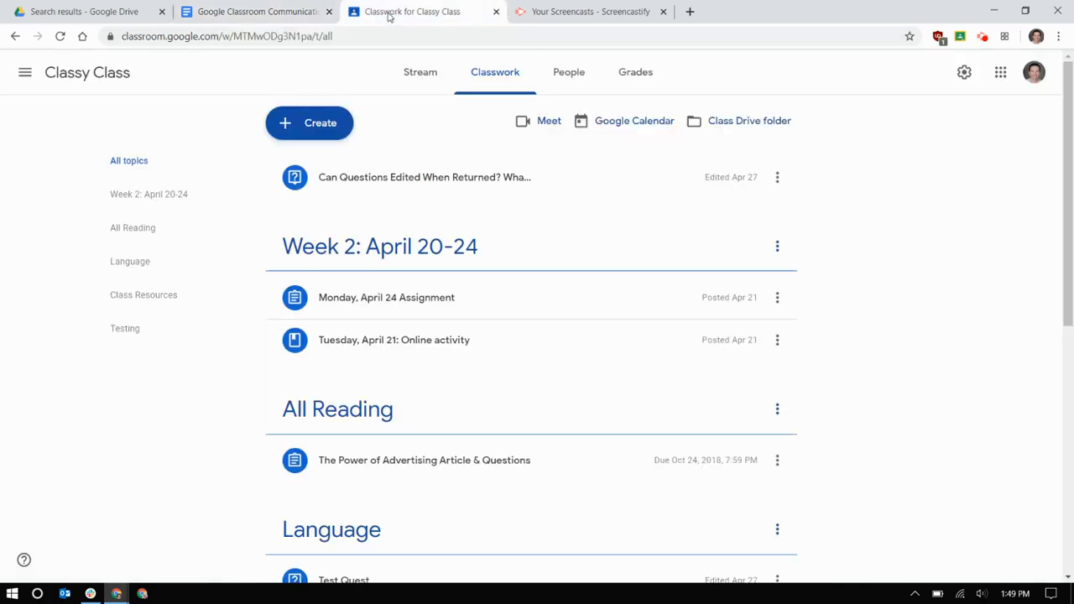
mouse_move(591, 281)
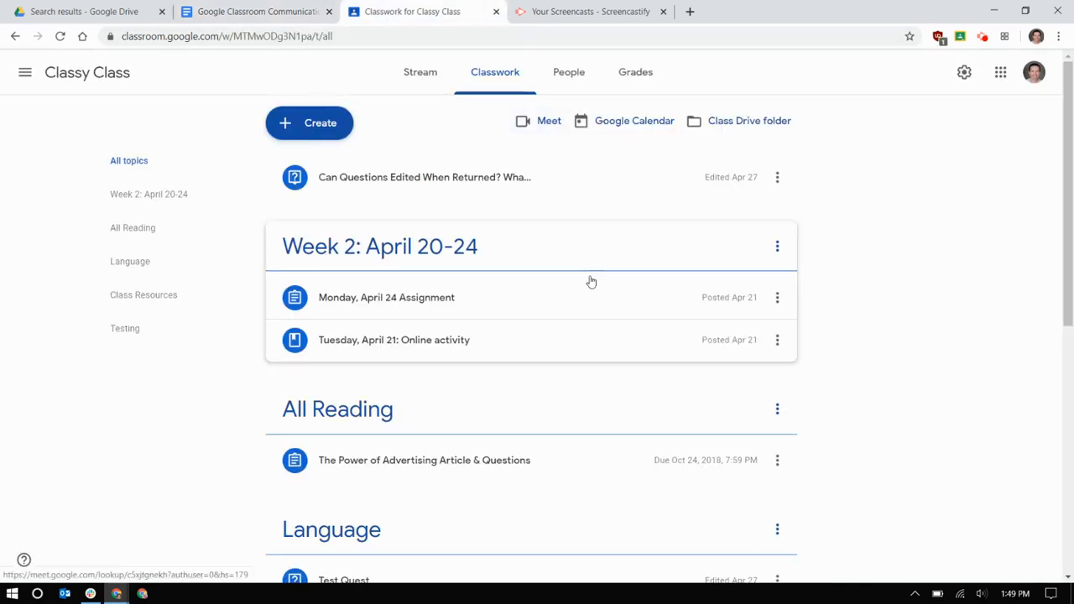
scroll("down", 3)
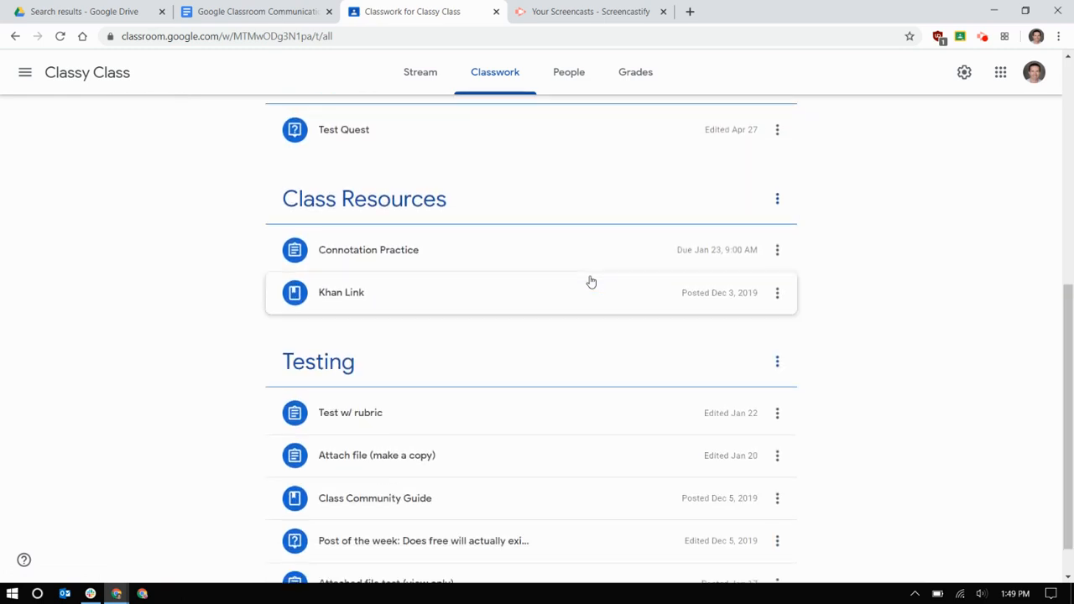
scroll("down", 3)
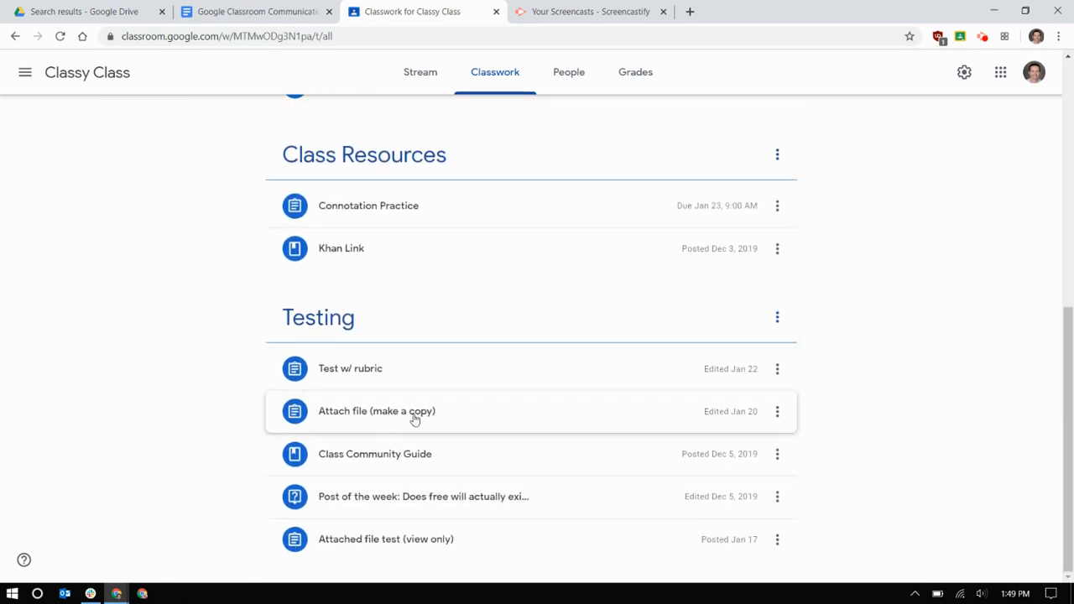
left_click(377, 411)
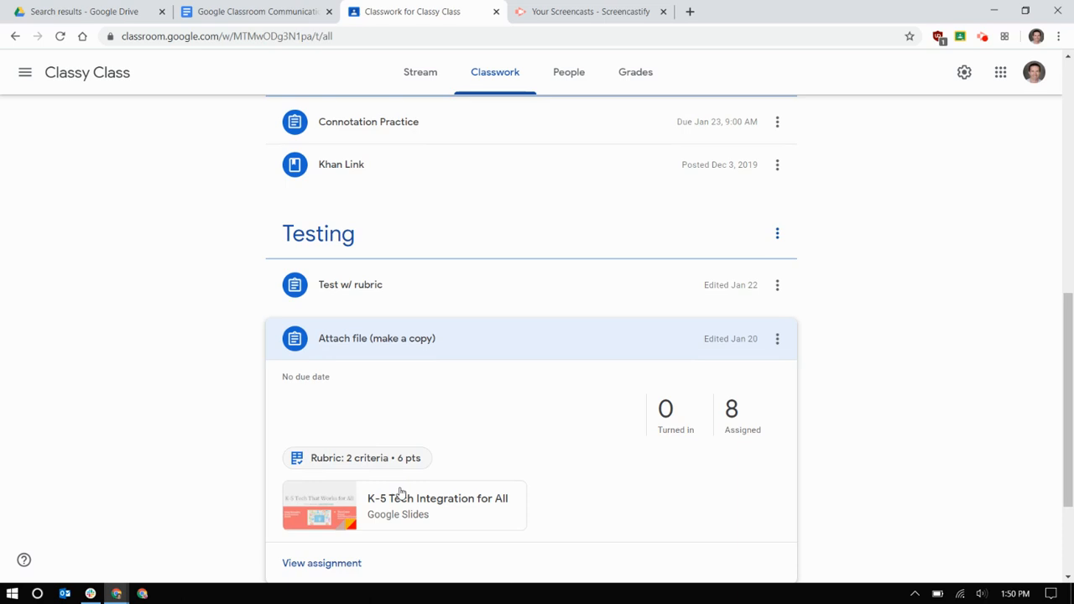
View the assignment's Student work tab listing eight students' copies.
left_click(321, 563)
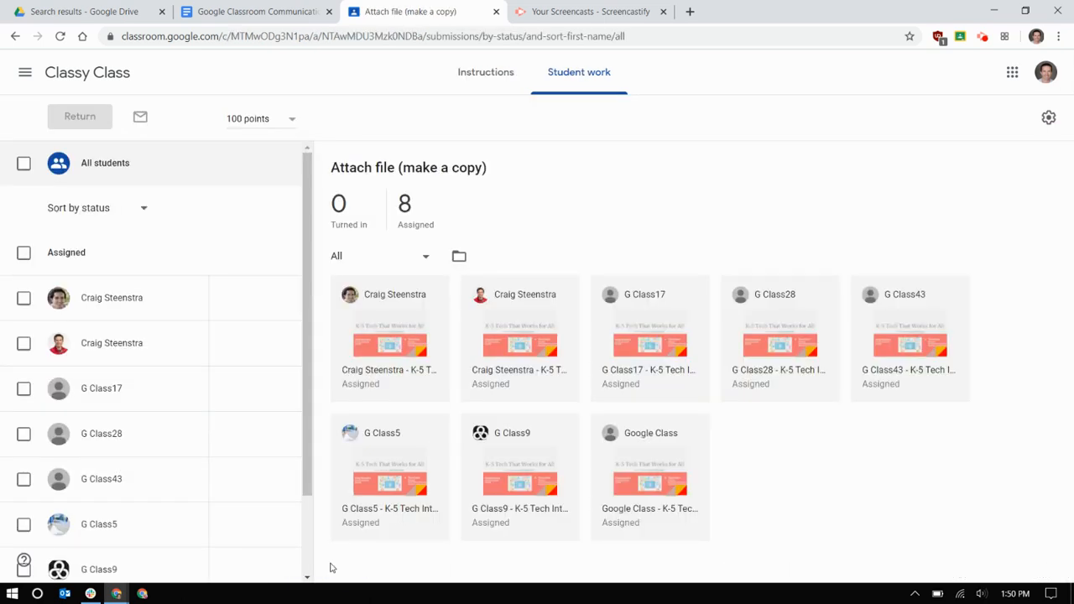
mouse_move(663, 485)
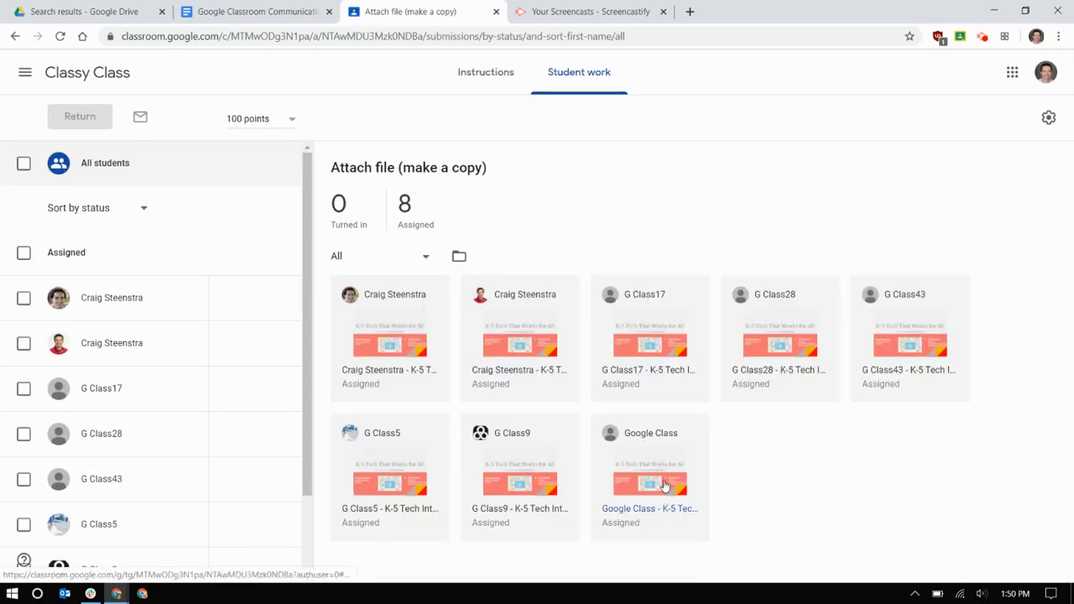
mouse_move(630, 336)
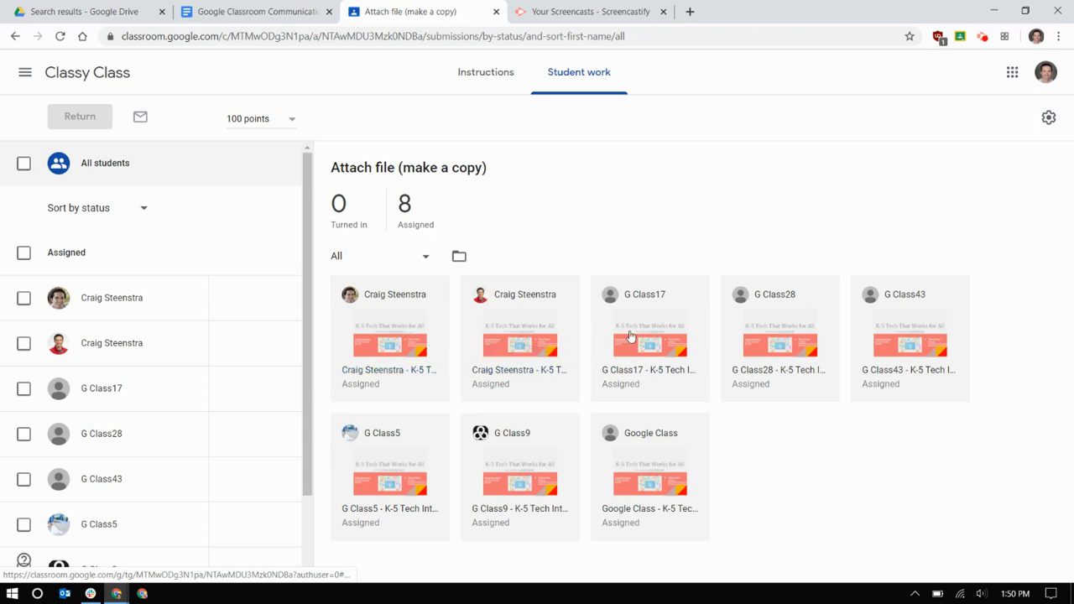
mouse_move(910, 344)
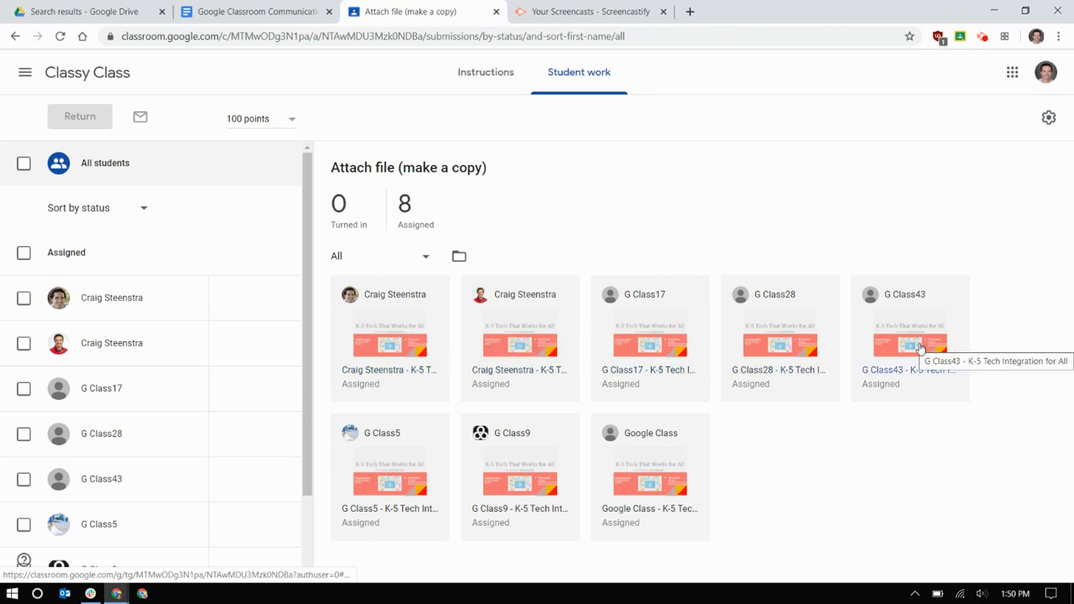
mouse_move(646, 508)
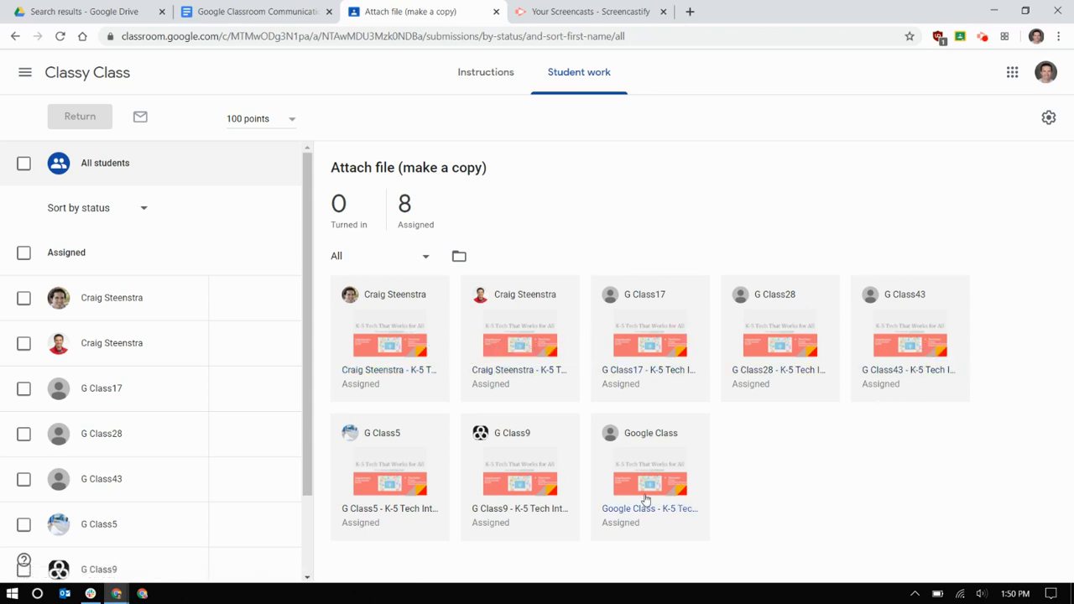
mouse_move(646, 482)
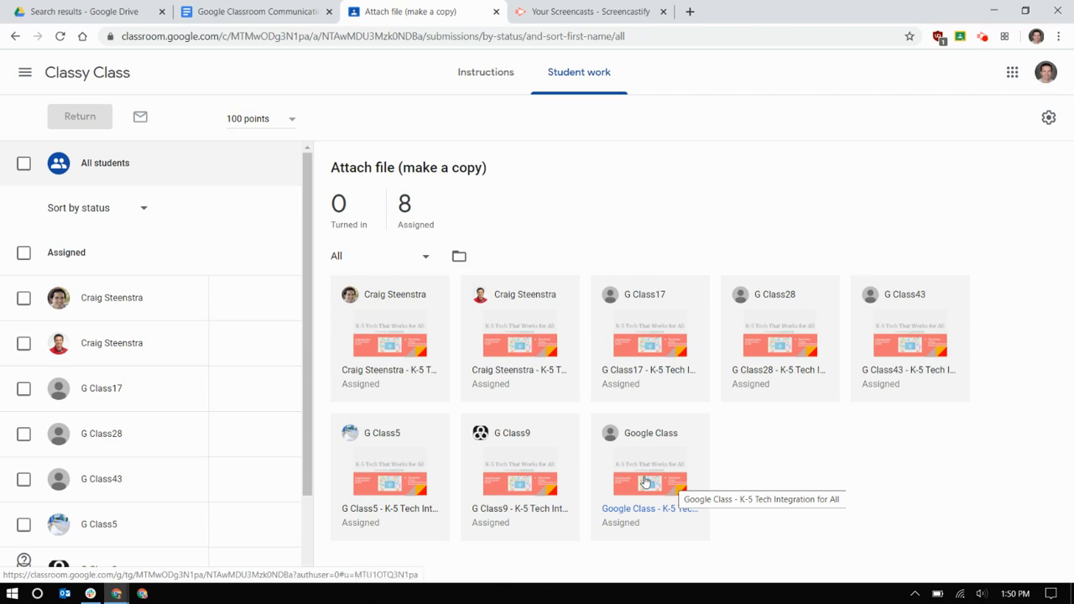
mouse_move(650, 479)
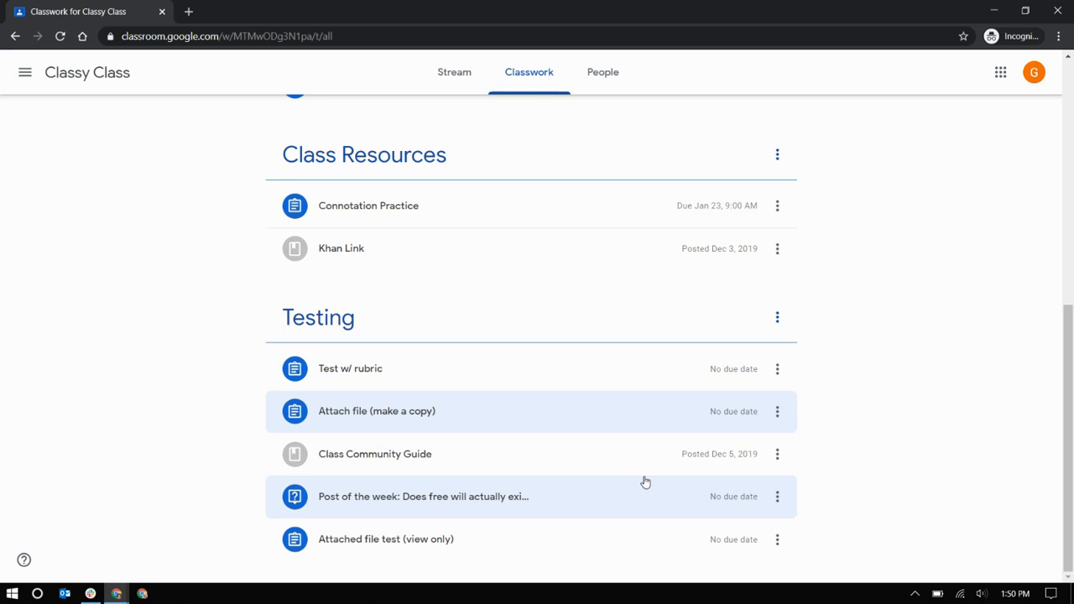
mouse_move(468, 437)
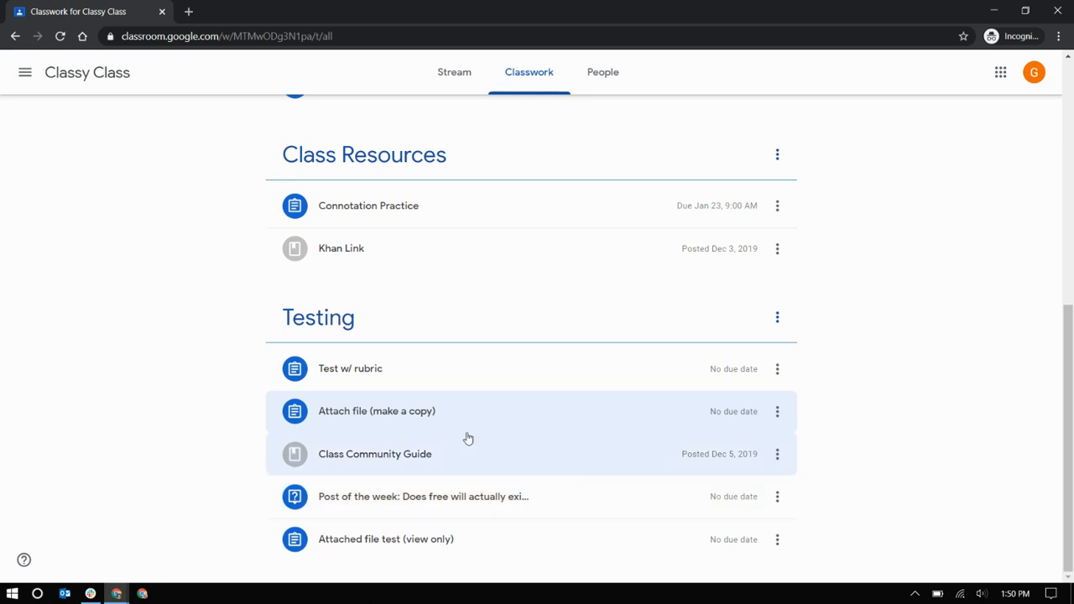
As the student, open the assignment and remove the attached Slides copy.
left_click(377, 410)
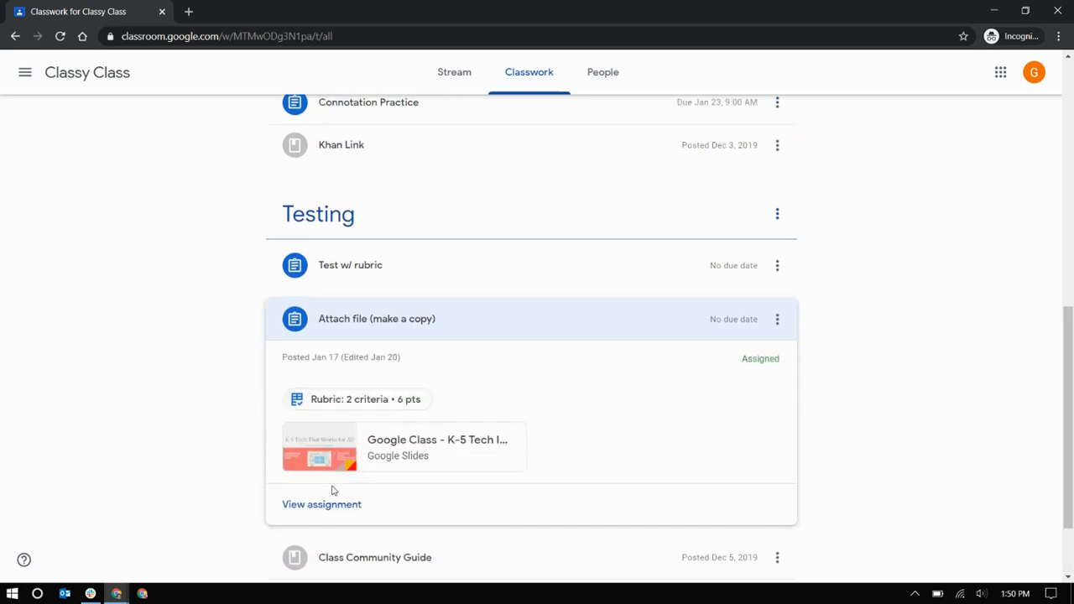
left_click(321, 503)
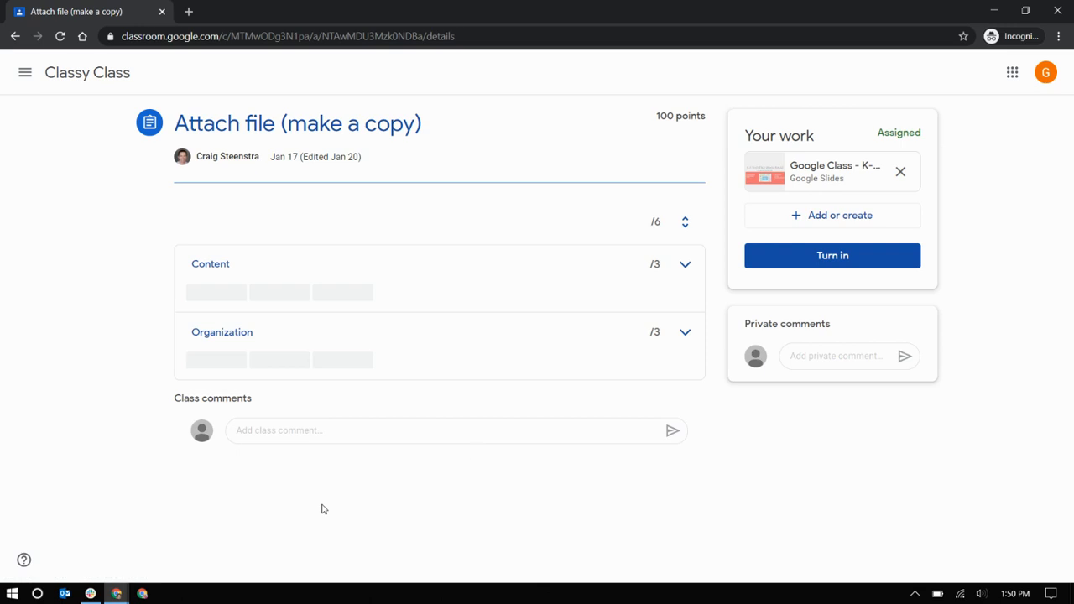
mouse_move(900, 171)
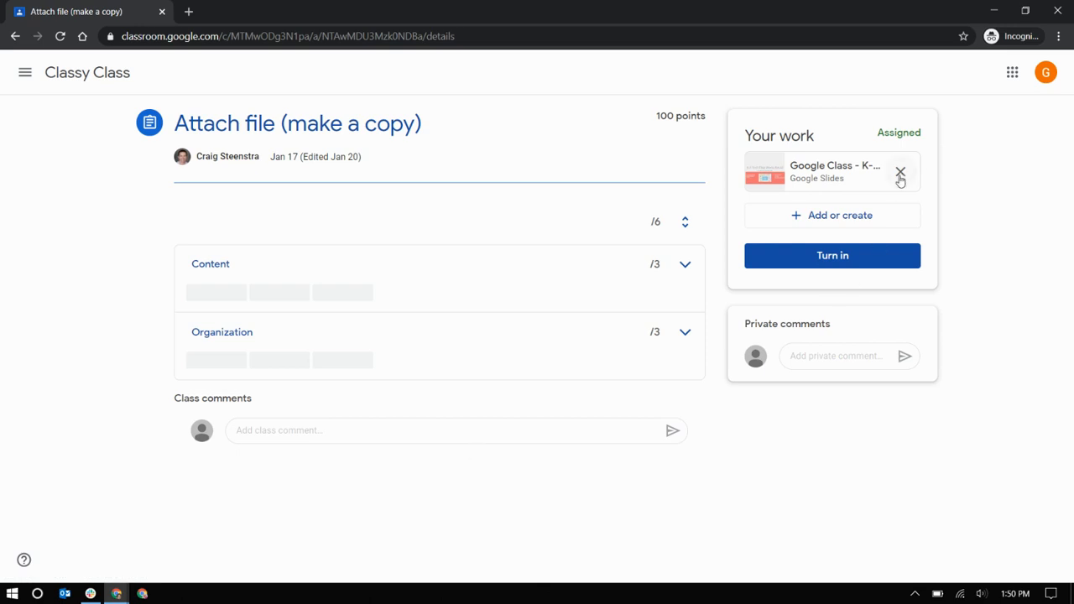
left_click(900, 172)
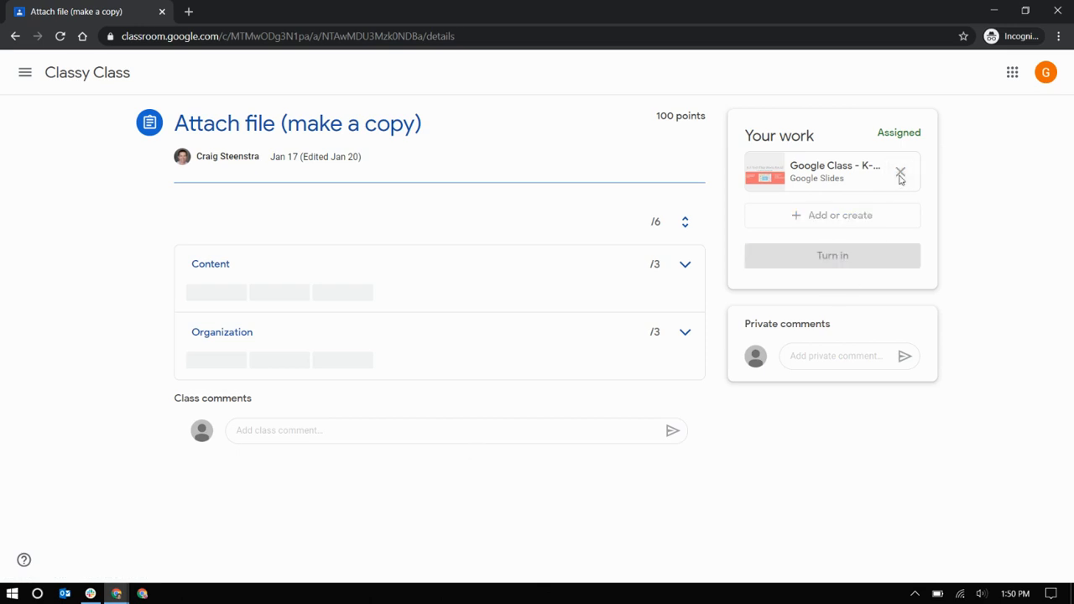
left_click(900, 174)
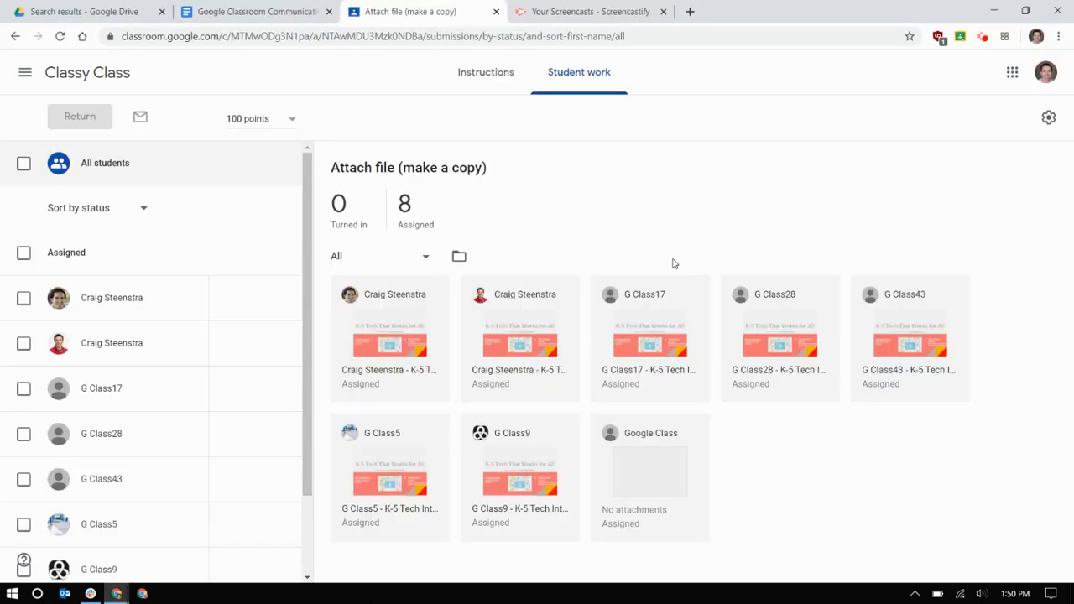
mouse_move(633, 509)
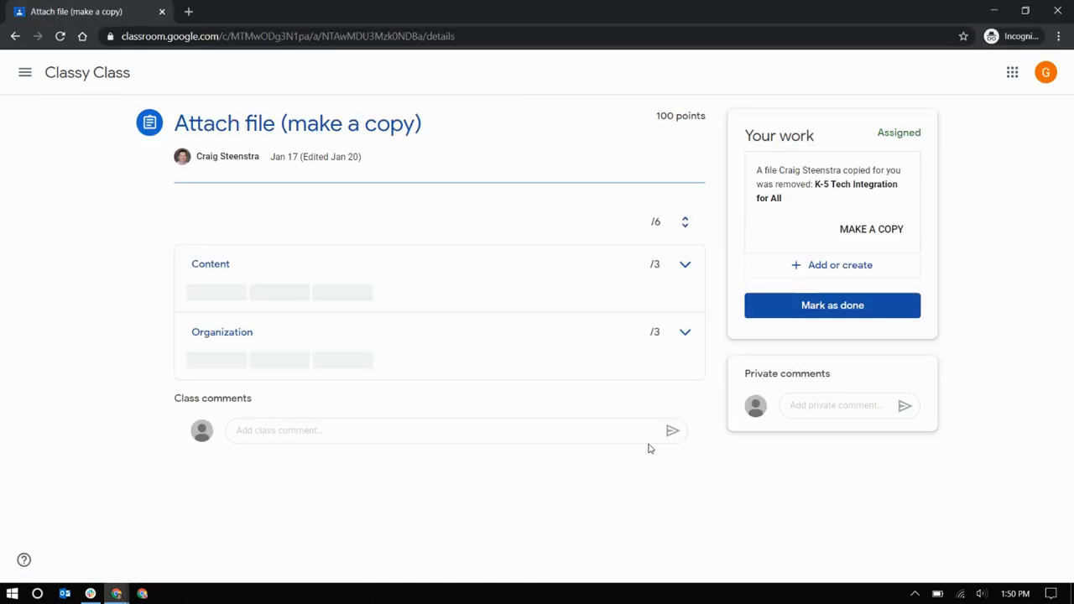
mouse_move(871, 229)
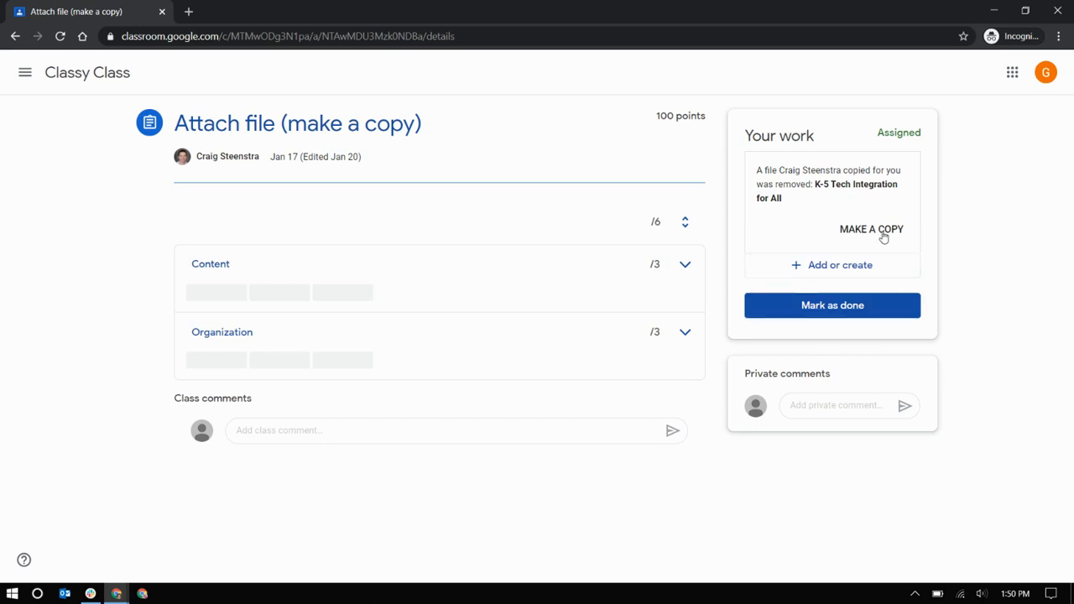
mouse_move(869, 236)
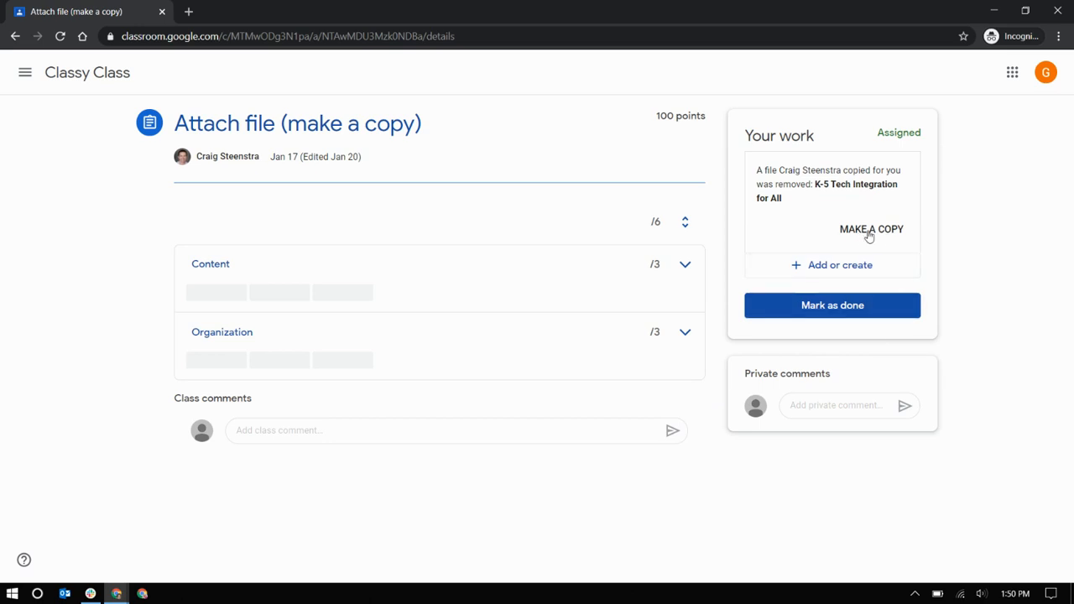
Make a new copy of the removed K-5 Tech Integration for All file.
left_click(871, 229)
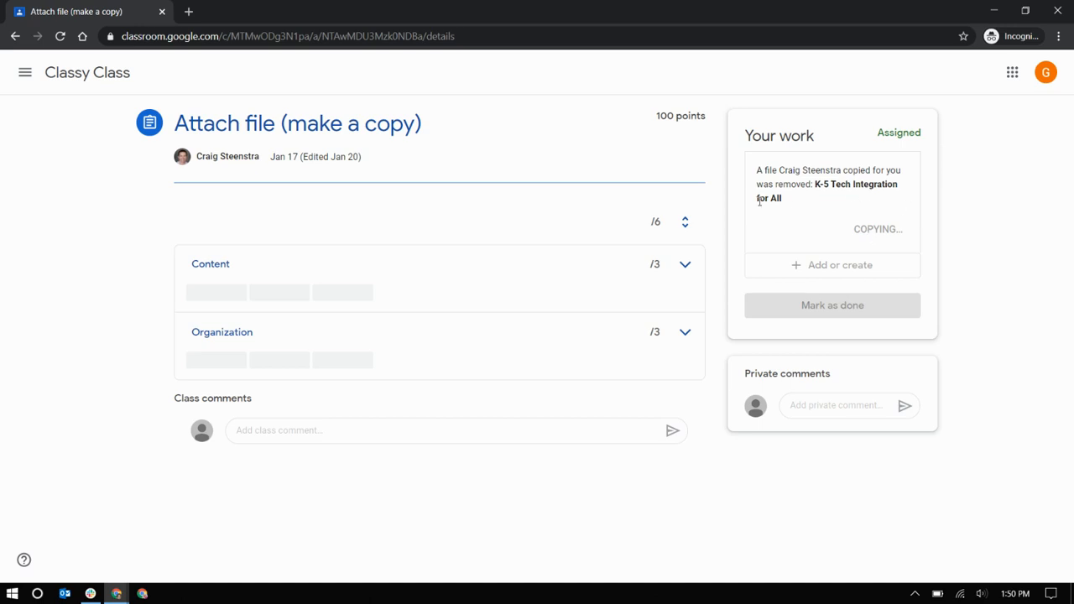
mouse_move(877, 180)
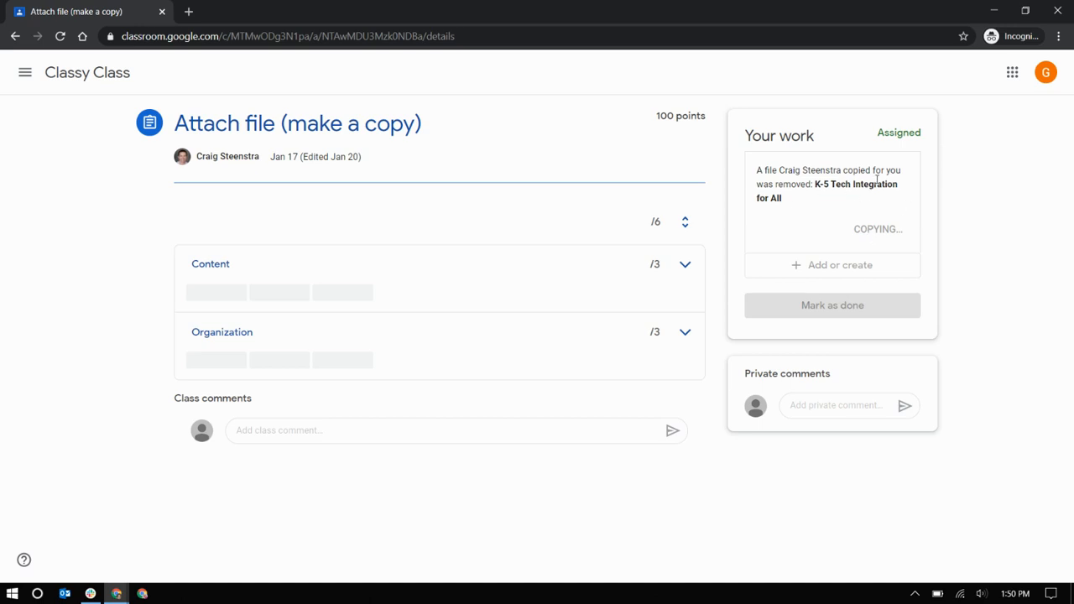
mouse_move(827, 208)
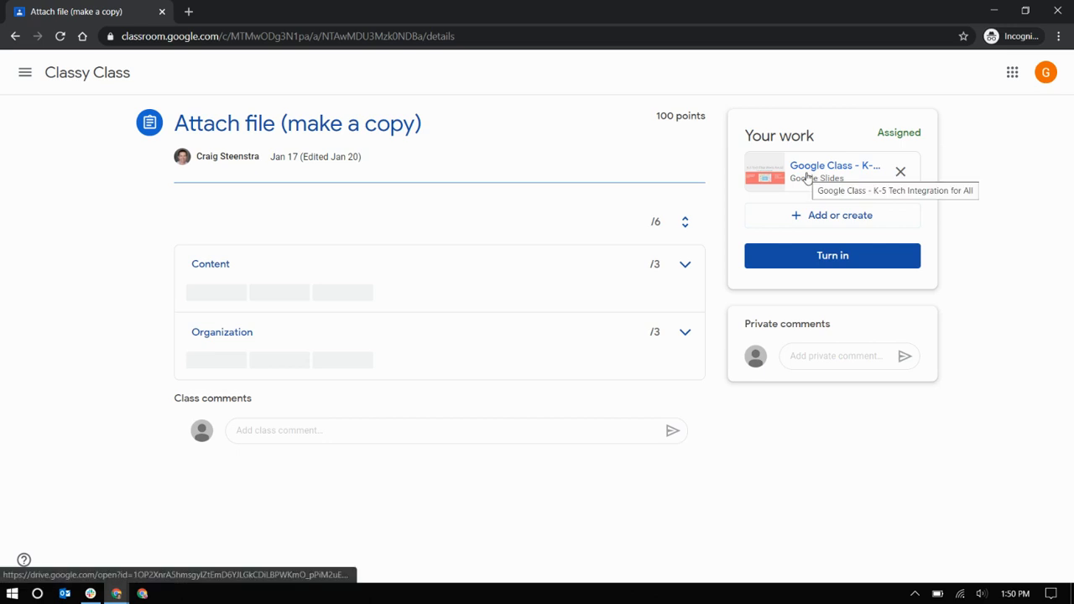
Open the restored Google Slides copy from the student's Your work card.
left_click(834, 165)
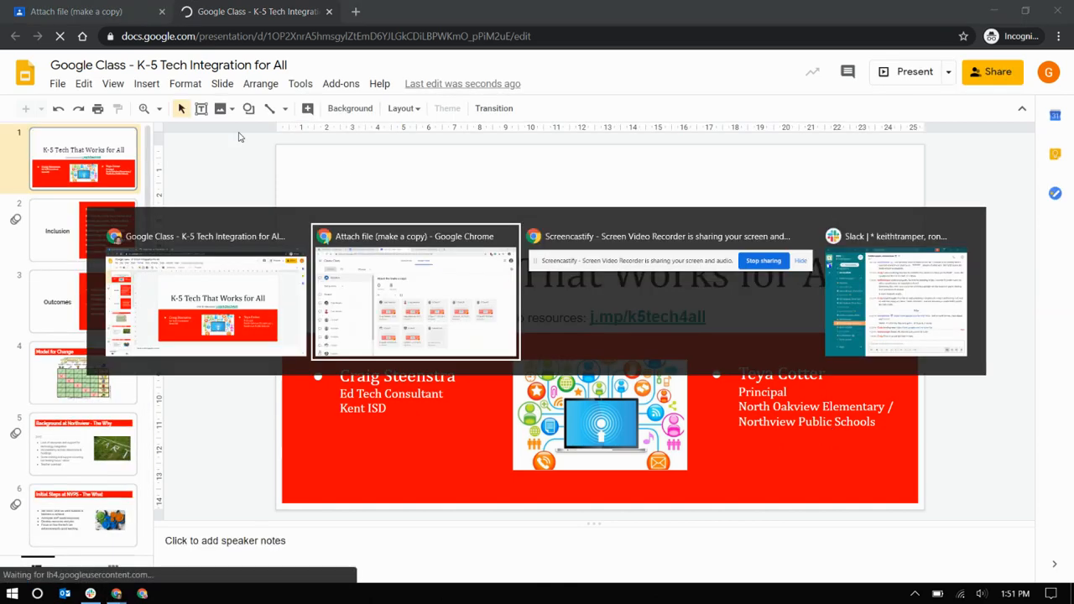
Confirm the restored copy on the teacher's Student work page, then return to the troubleshooting doc.
left_click(415, 293)
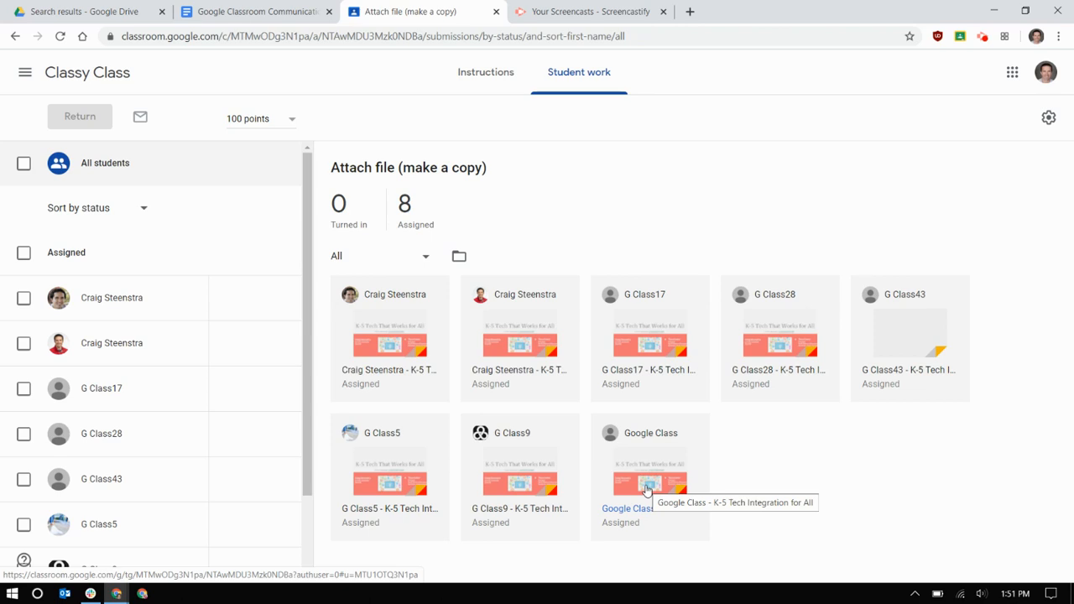
left_click(650, 478)
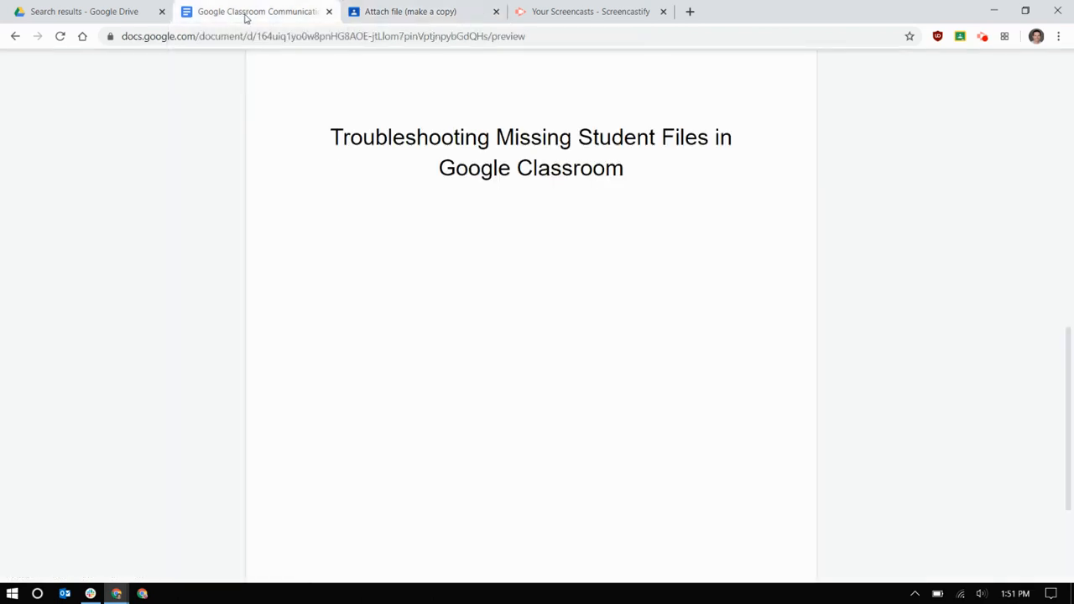
mouse_move(657, 72)
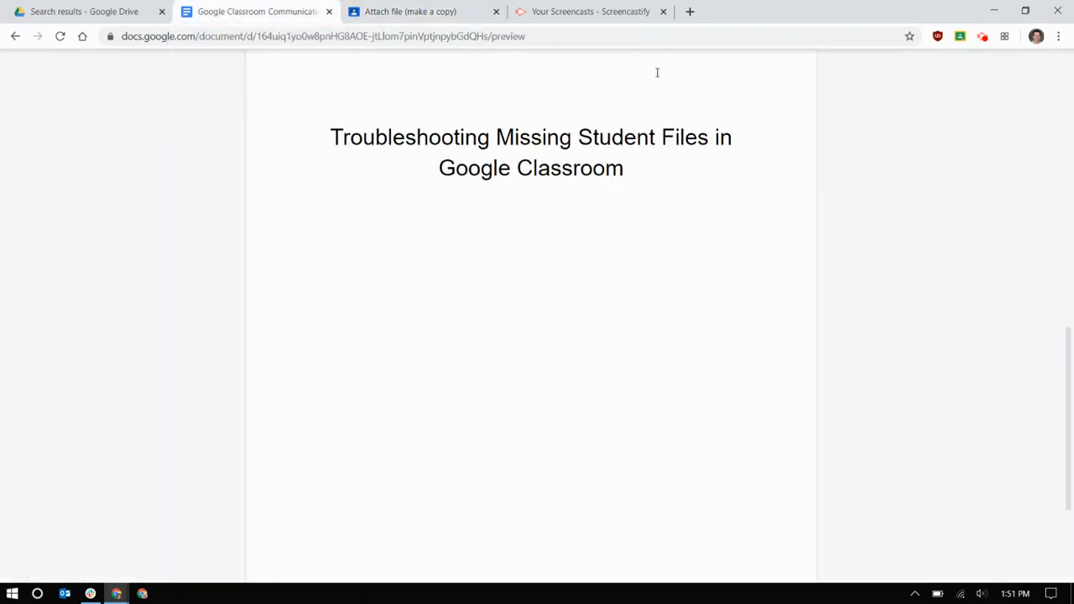